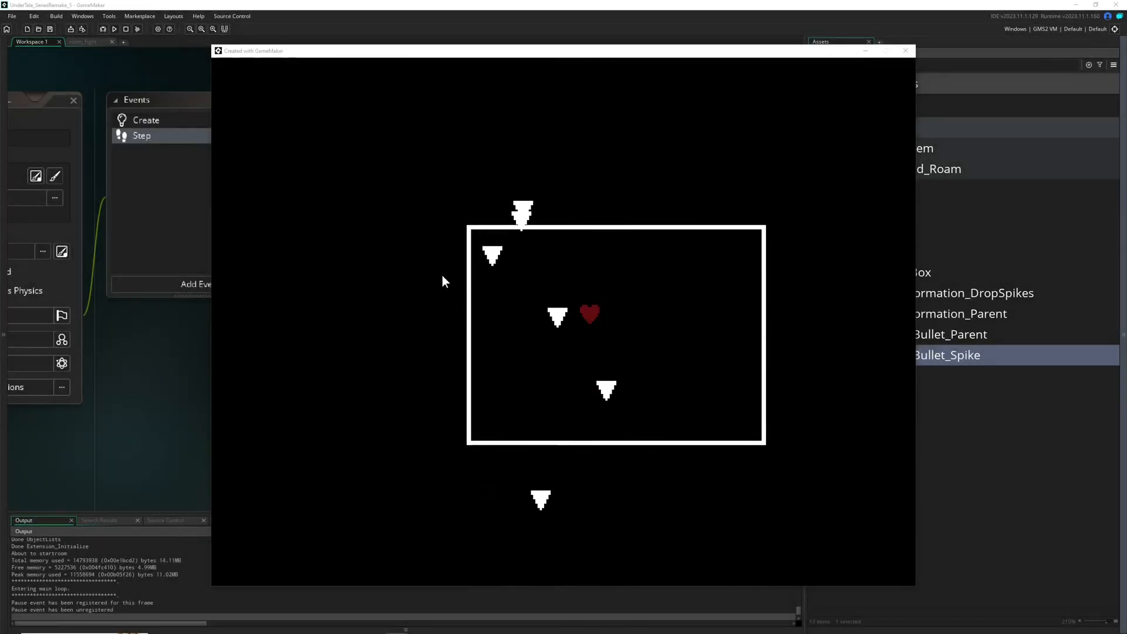
pyautogui.moveTo(382, 314)
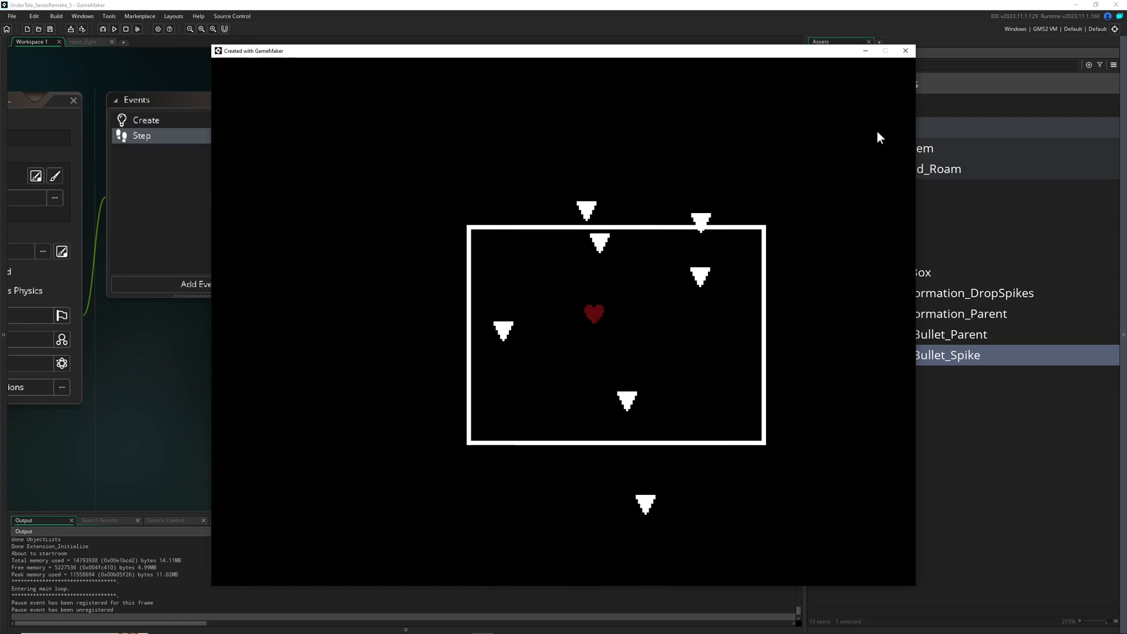
pyautogui.moveTo(906, 51)
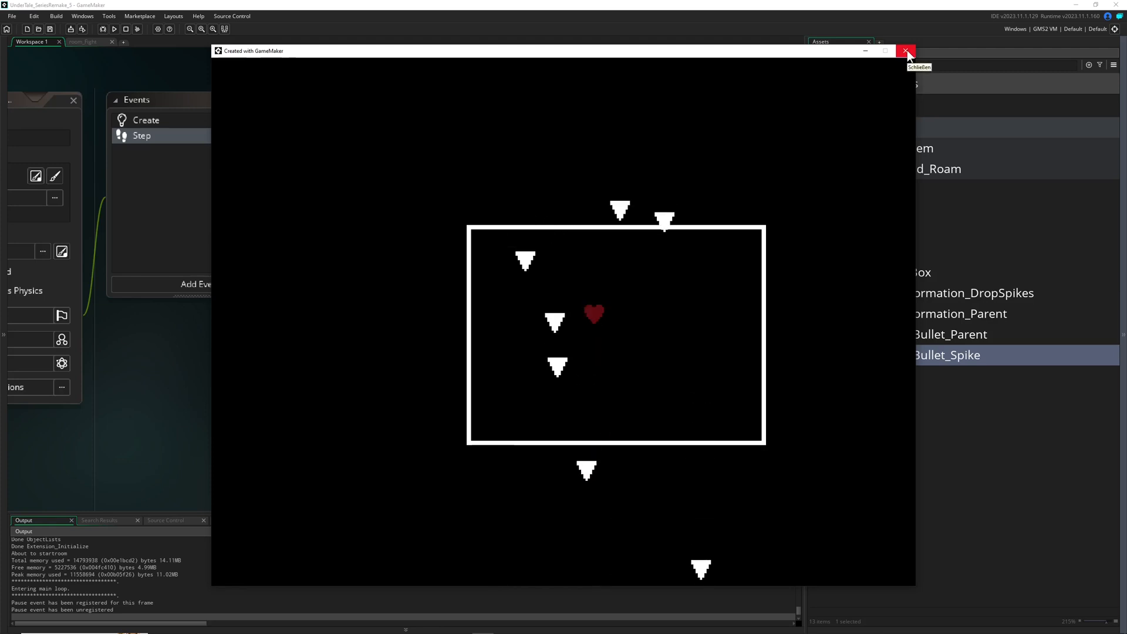
# Step: Close the game and add a Create event with hitBlinkTime = 10, hitBlinkTimer and hitAlpha = 0.4
pyautogui.click(906, 51)
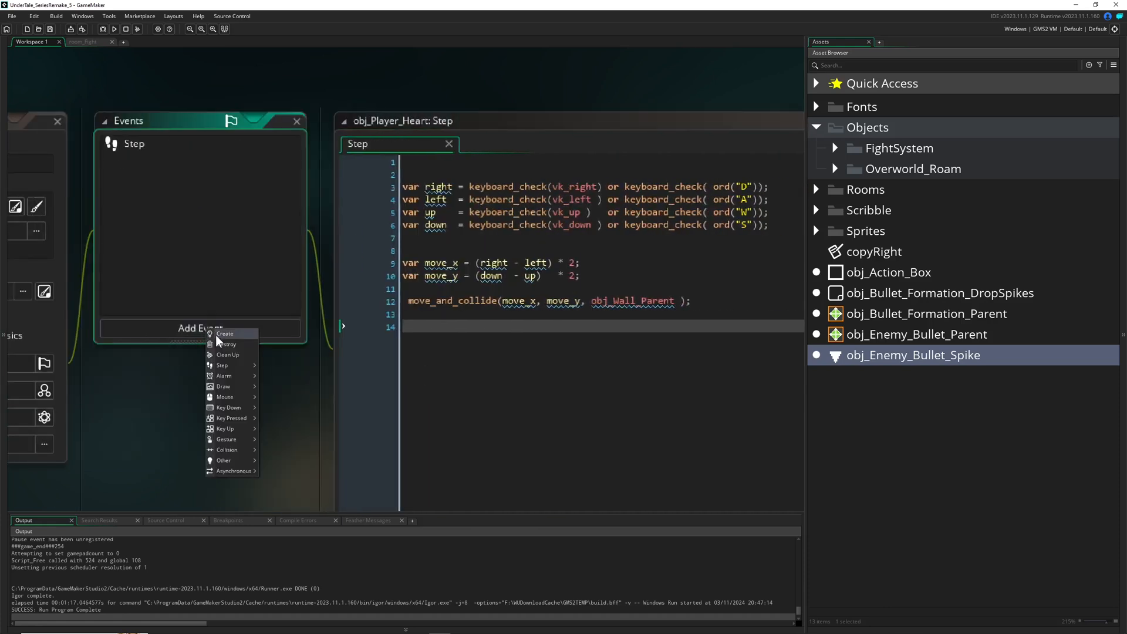
pyautogui.click(225, 333)
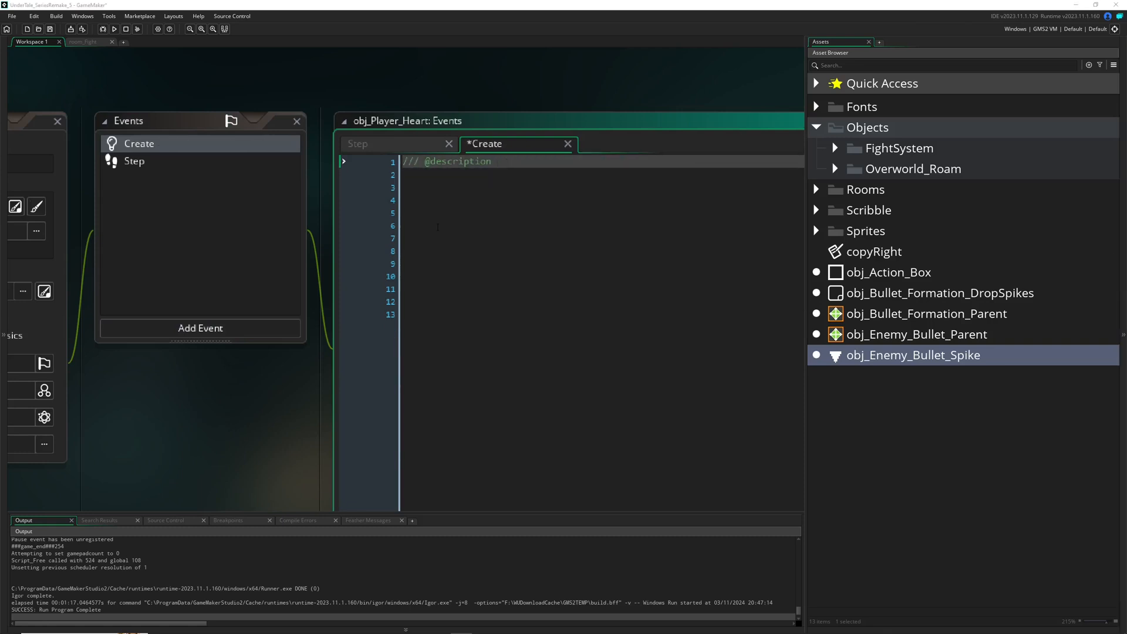
pyautogui.write('hitBlinkTime = 10;')
pyautogui.click(602, 238)
pyautogui.write('hitBlinkTimer = hitBlinkTime;')
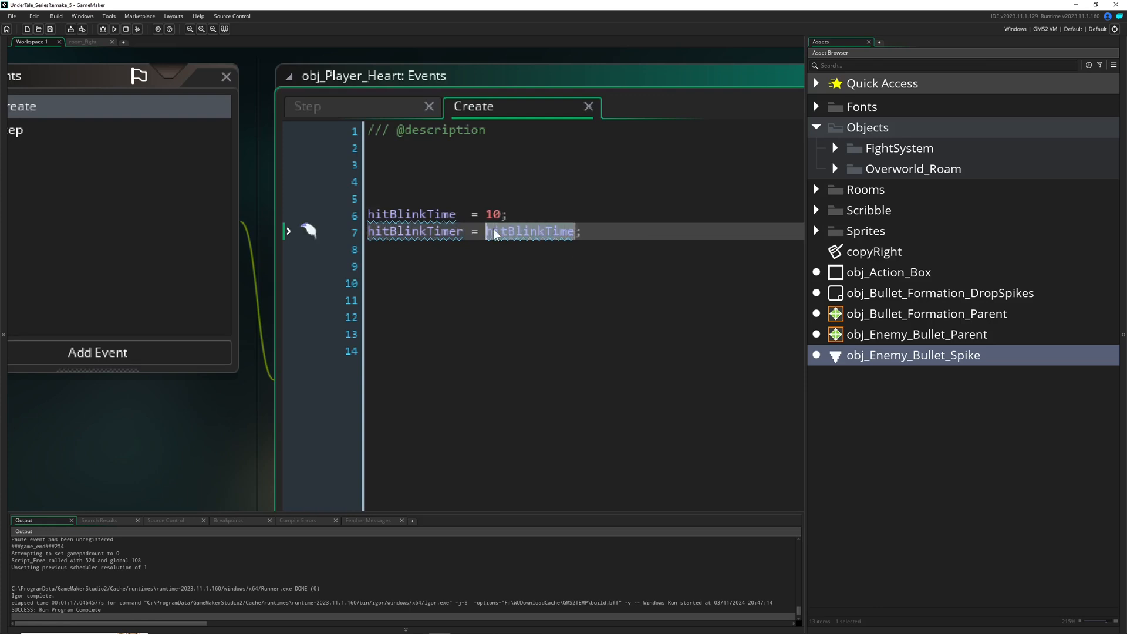
pyautogui.doubleClick(412, 214)
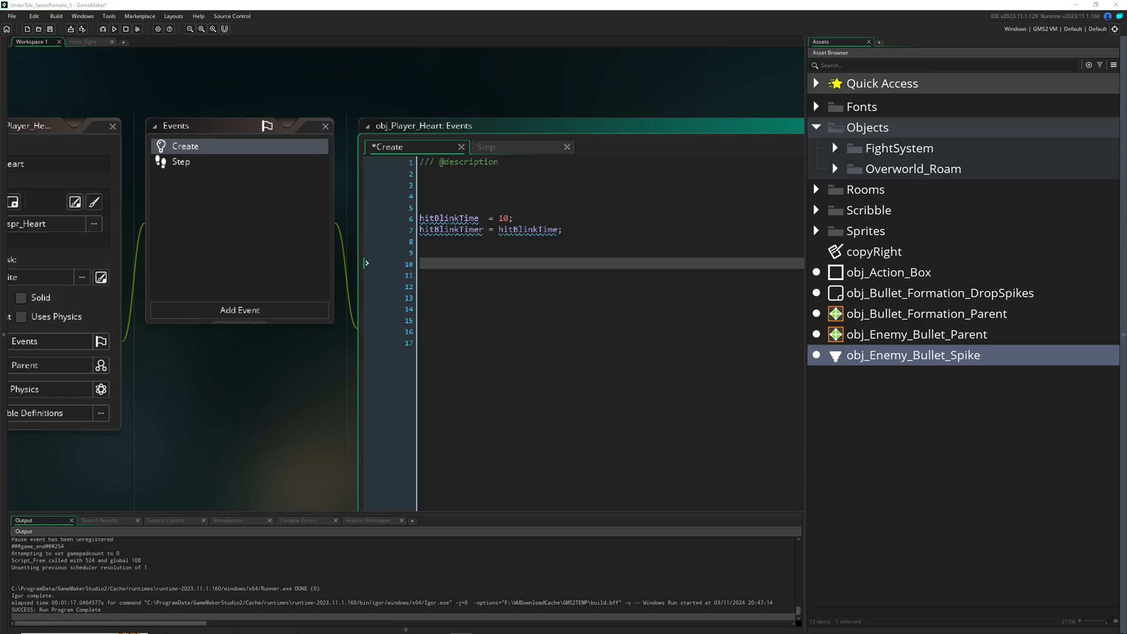
pyautogui.write('hitAlpha = 0.4;')
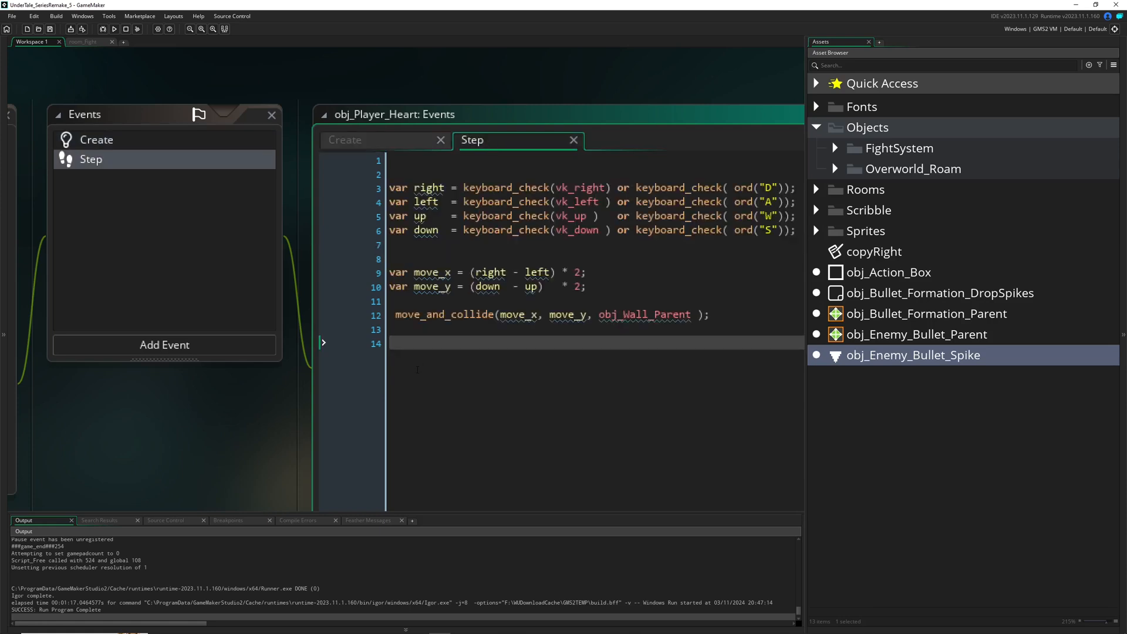
# Step: Add a '#region blinking' with hitBlinkTimer--; and an if(hitBlinkTimer <= 0) reset check
pyautogui.write('#region')
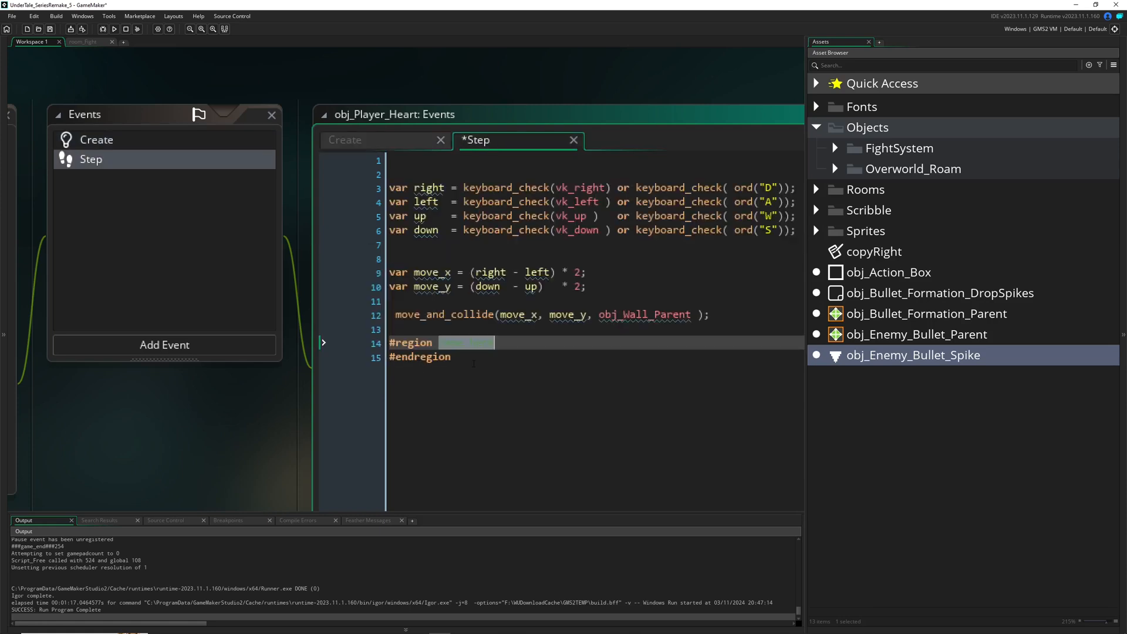
pyautogui.write('blinking')
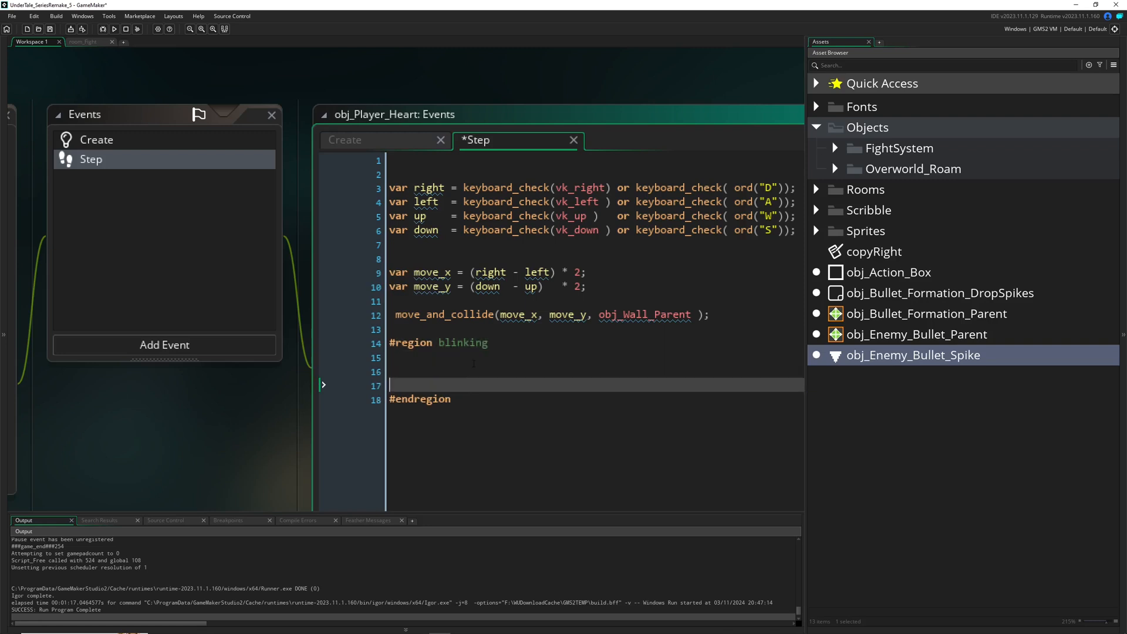
pyautogui.press('enter')
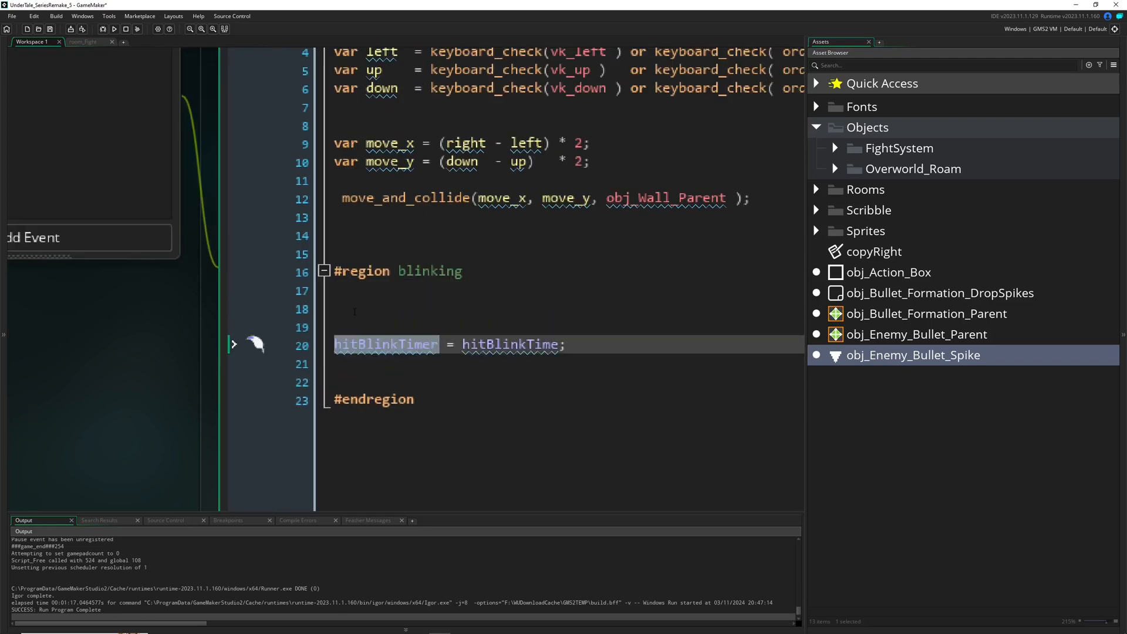
pyautogui.write('hitBlinkTimer--;')
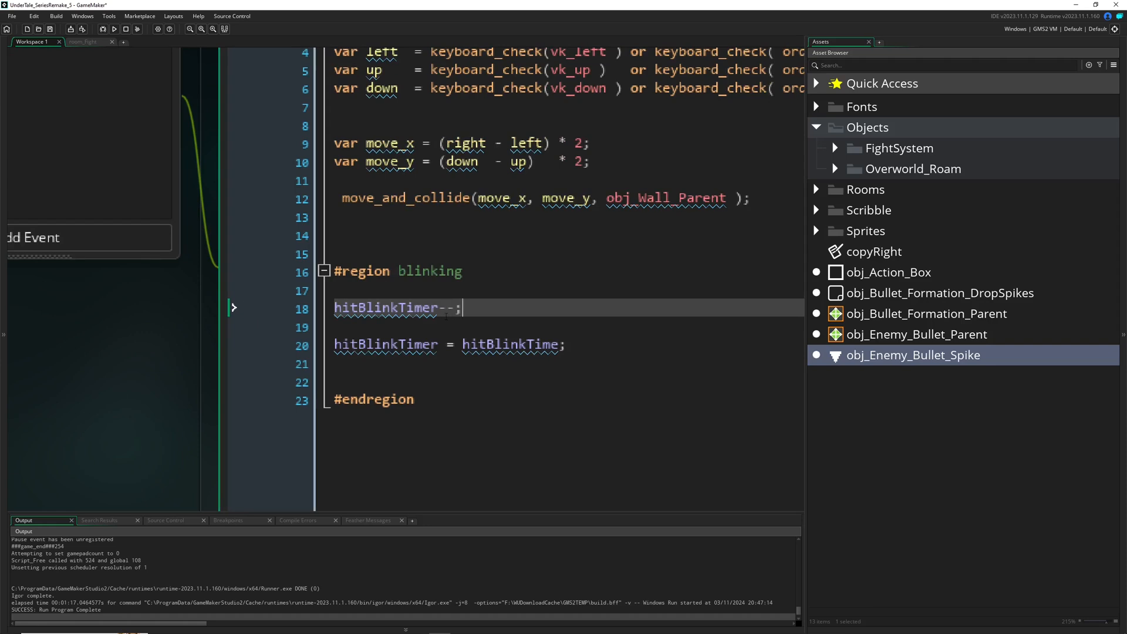
pyautogui.write('if()')
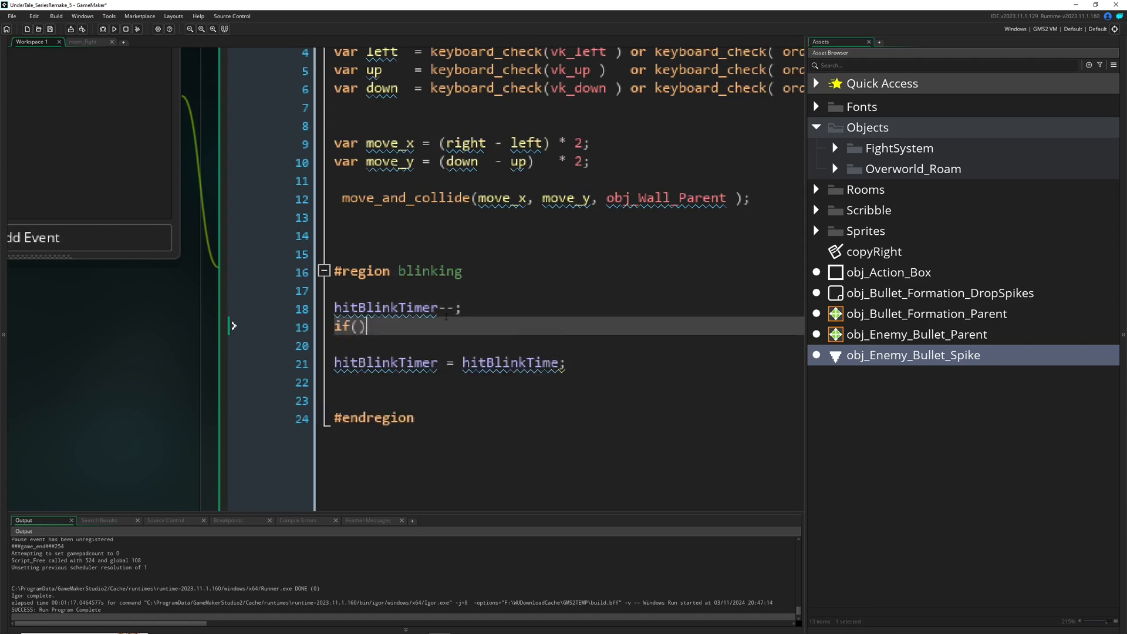
pyautogui.write('hitBlinkTimer <= 0')
pyautogui.click(564, 401)
pyautogui.write('}')
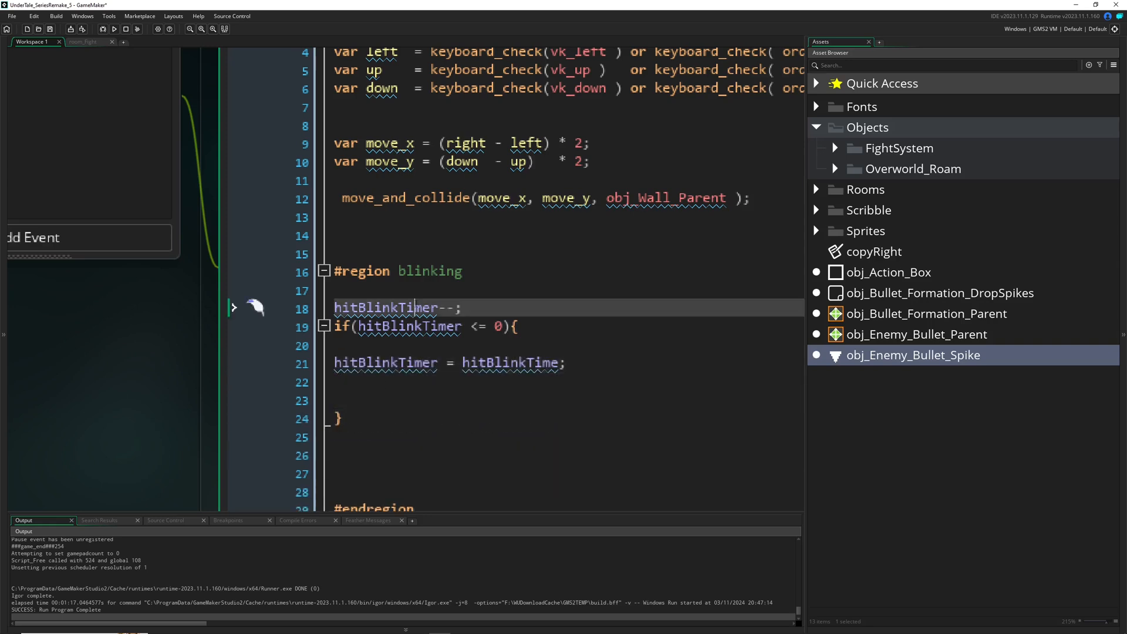
pyautogui.doubleClick(386, 307)
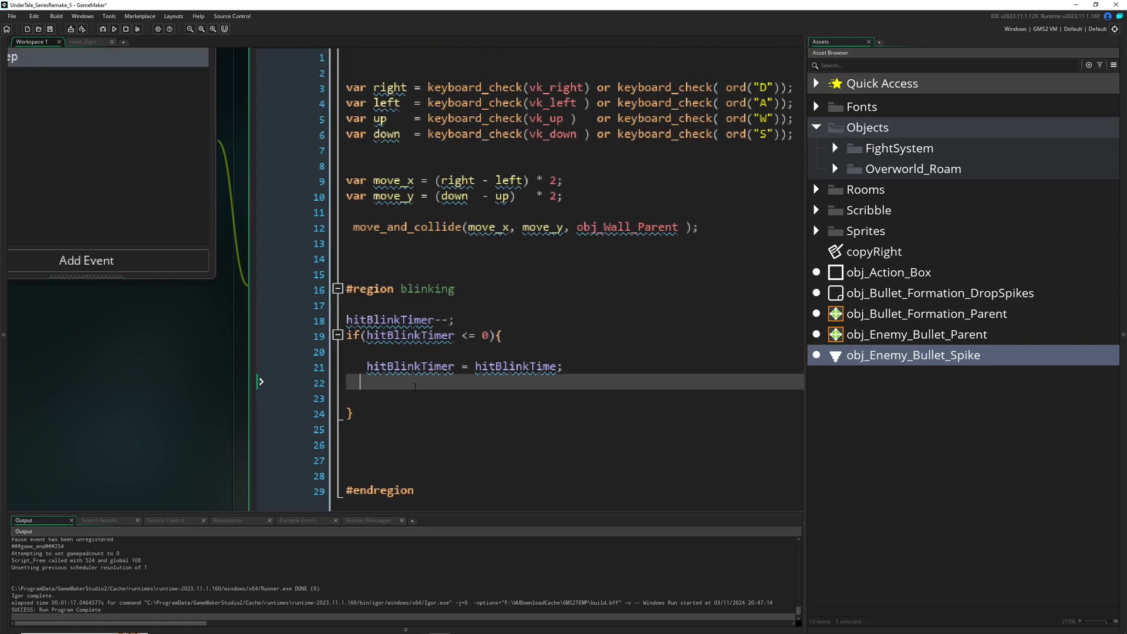
# Step: Add 'if (image_alpha == 1) { image_alpha = hitAlpha; }' using hitAlpha from the Create event
pyautogui.write('//')
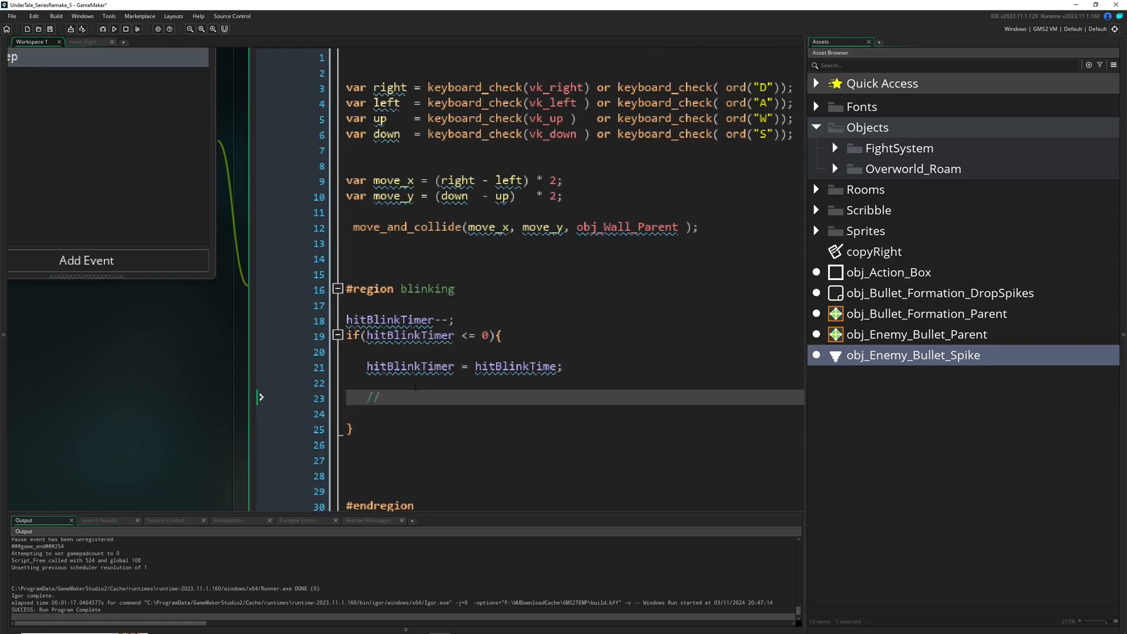
pyautogui.write('if')
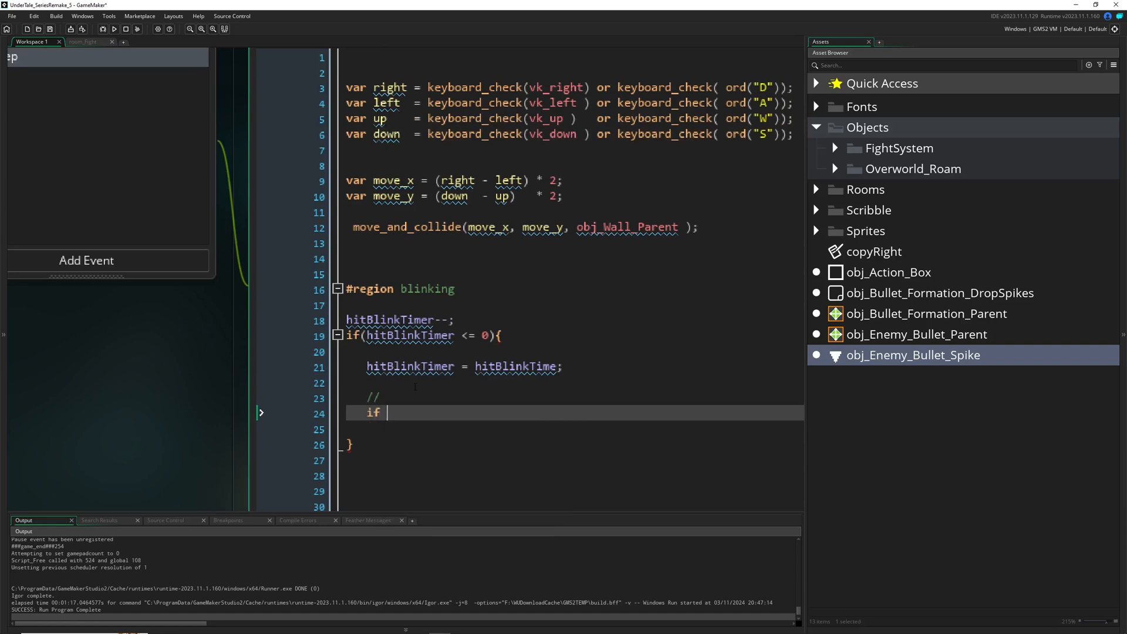
pyautogui.write('image_alpha')
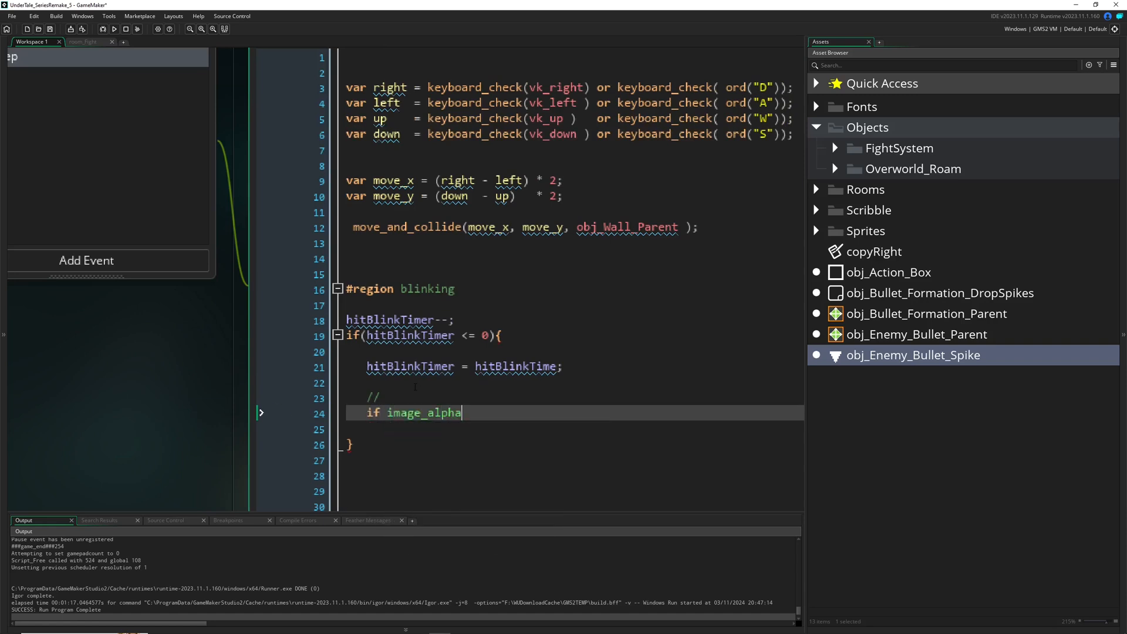
pyautogui.write('== 1)')
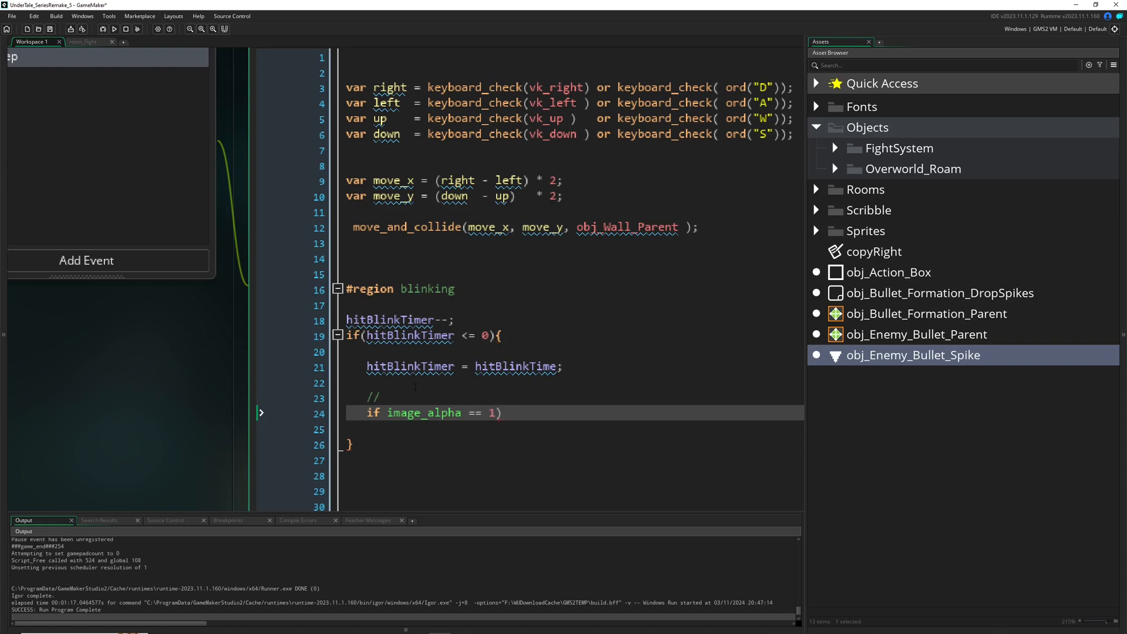
pyautogui.write('{')
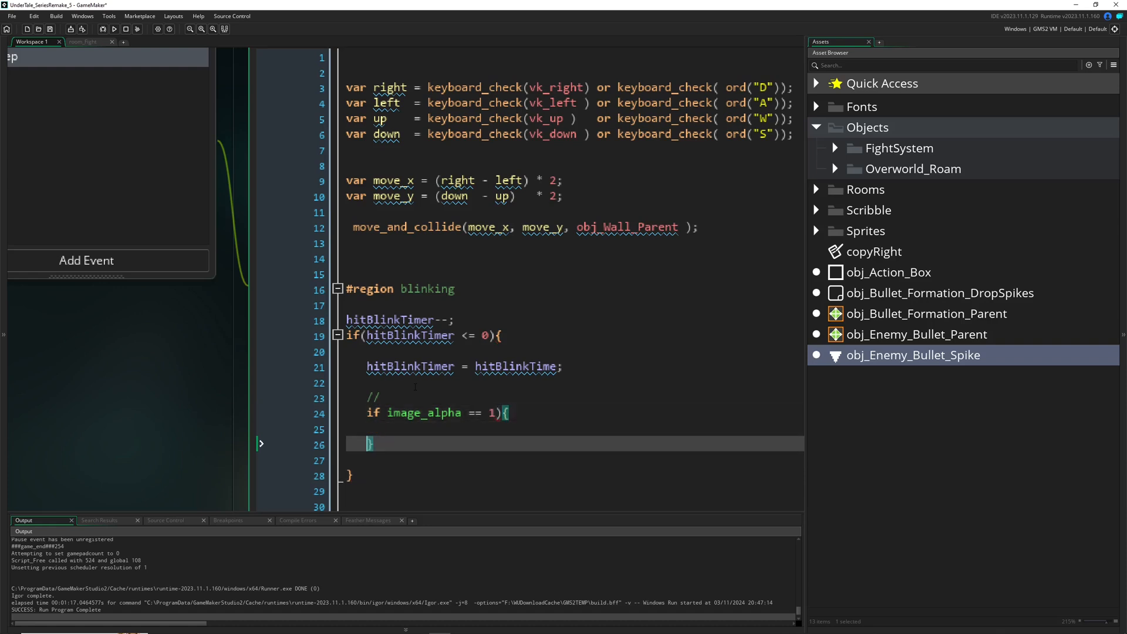
pyautogui.moveTo(406, 413)
pyautogui.write('(')
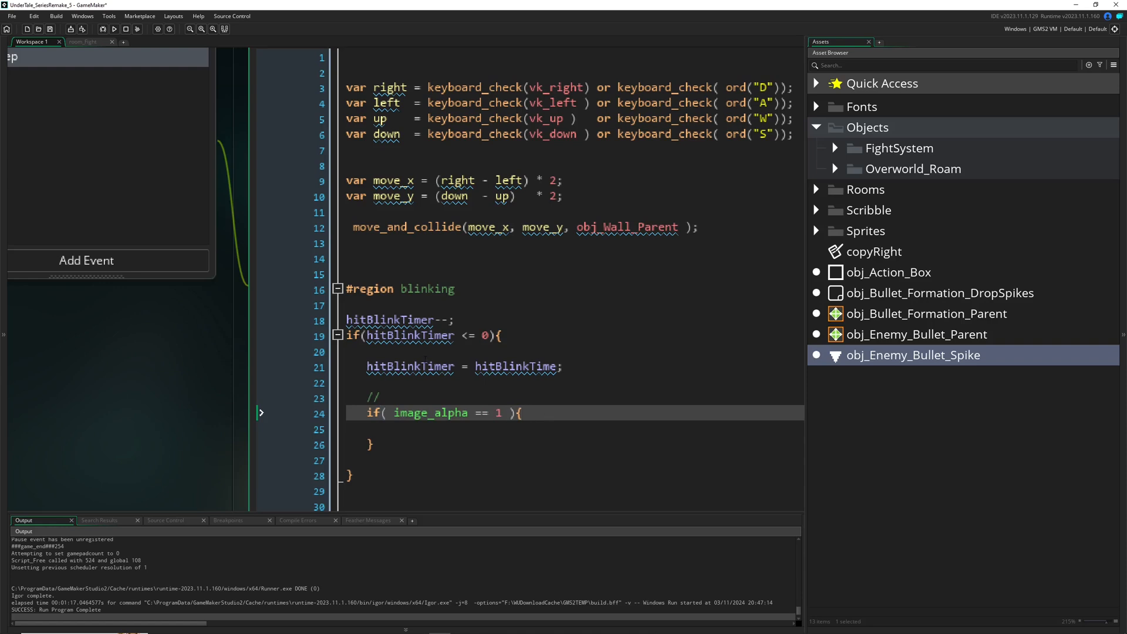
pyautogui.doubleClick(429, 412)
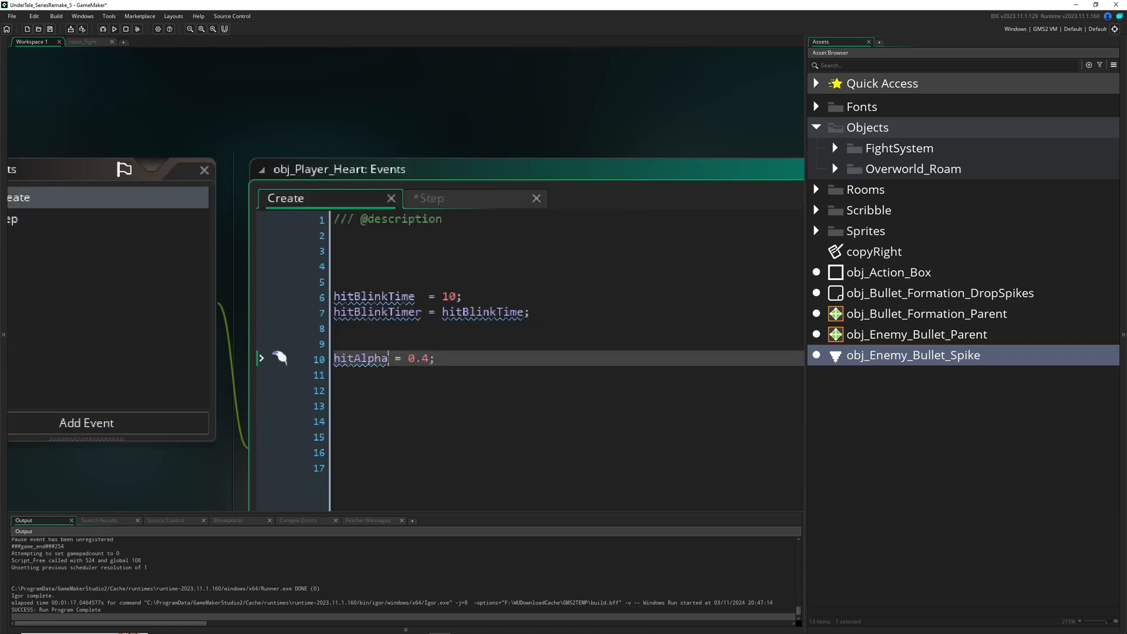
pyautogui.doubleClick(360, 358)
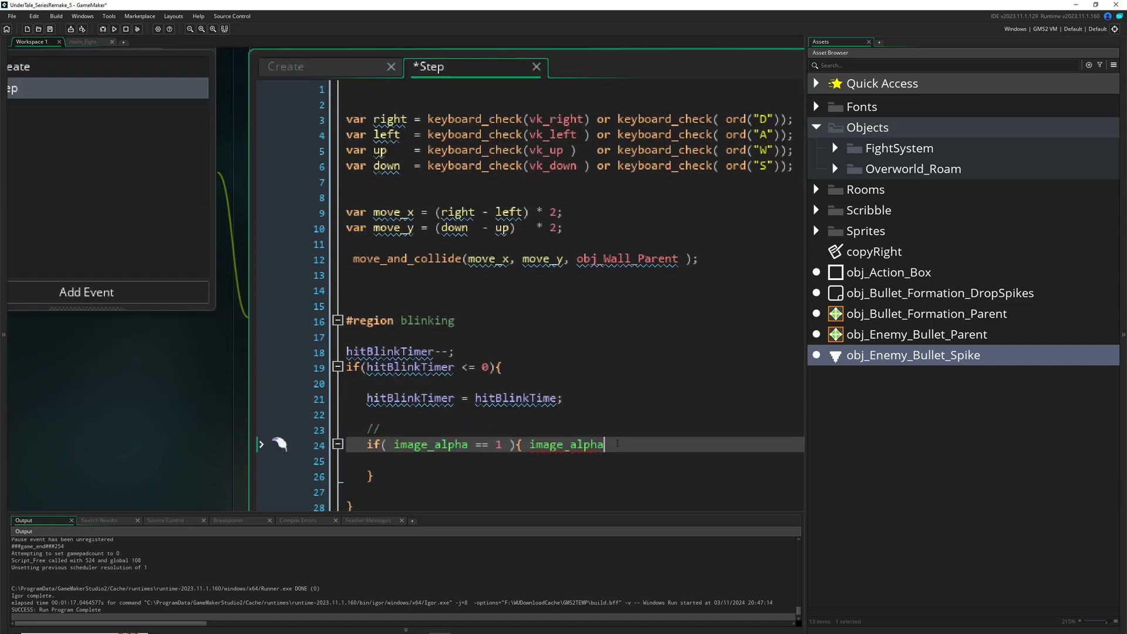
pyautogui.write('= hitAlpha;')
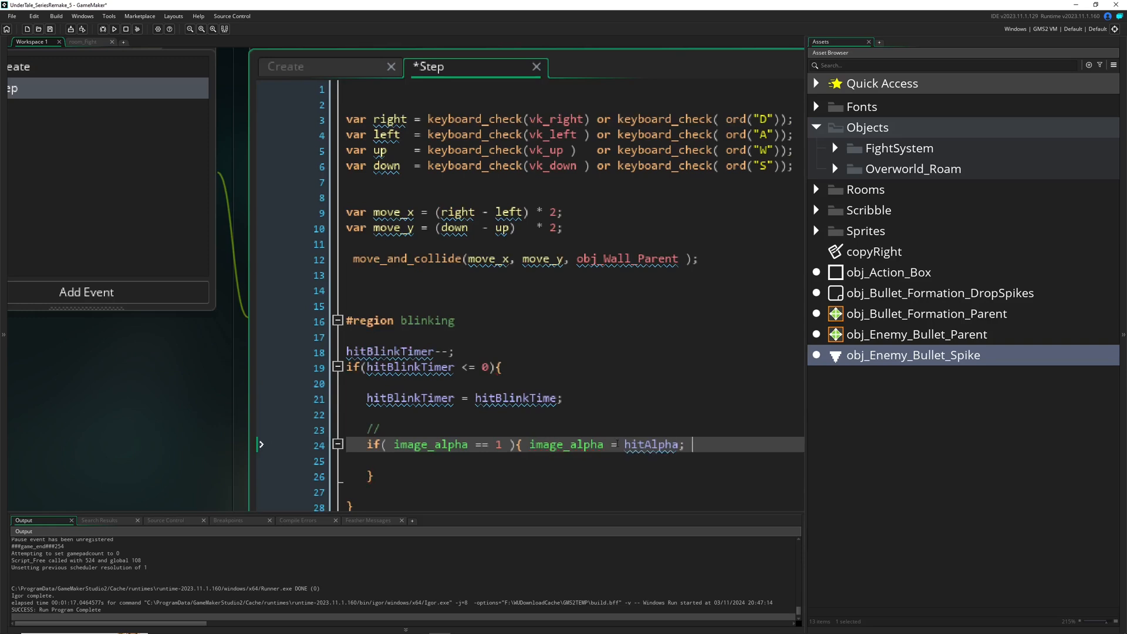
# Step: Add an else branch with image_alpha == 1 and start a test run
pyautogui.write('eöse')
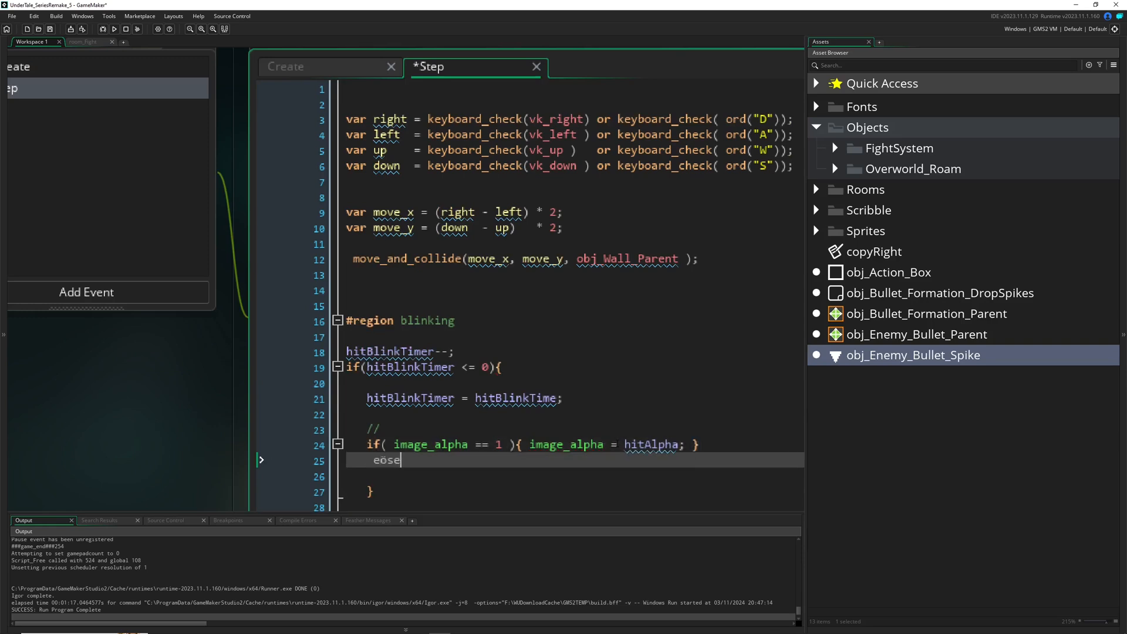
pyautogui.write('else')
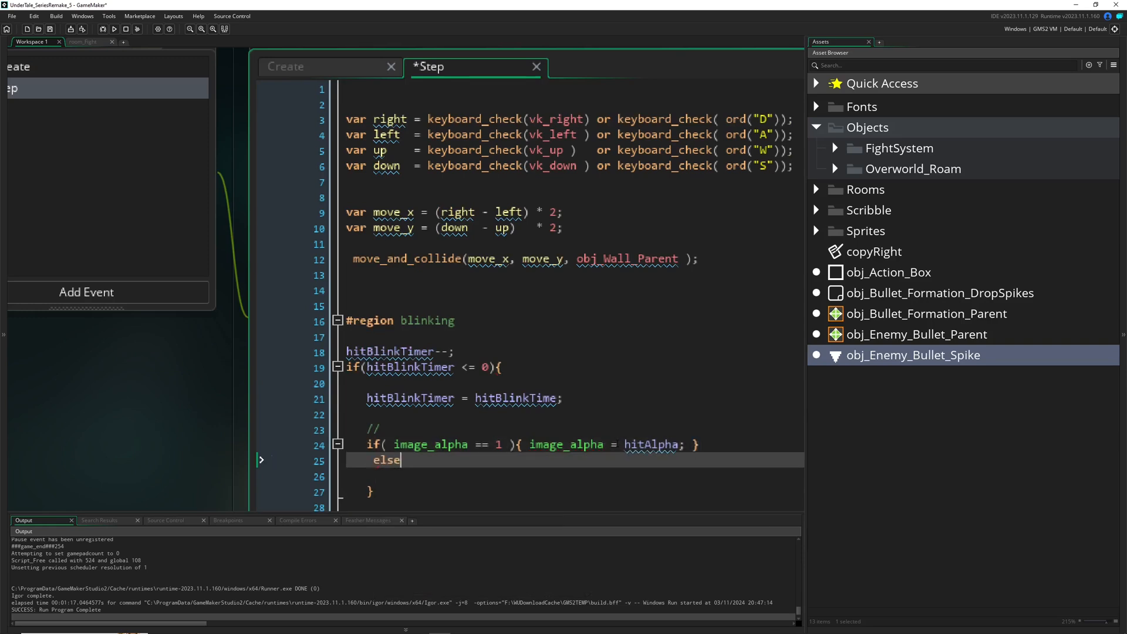
pyautogui.write('{}')
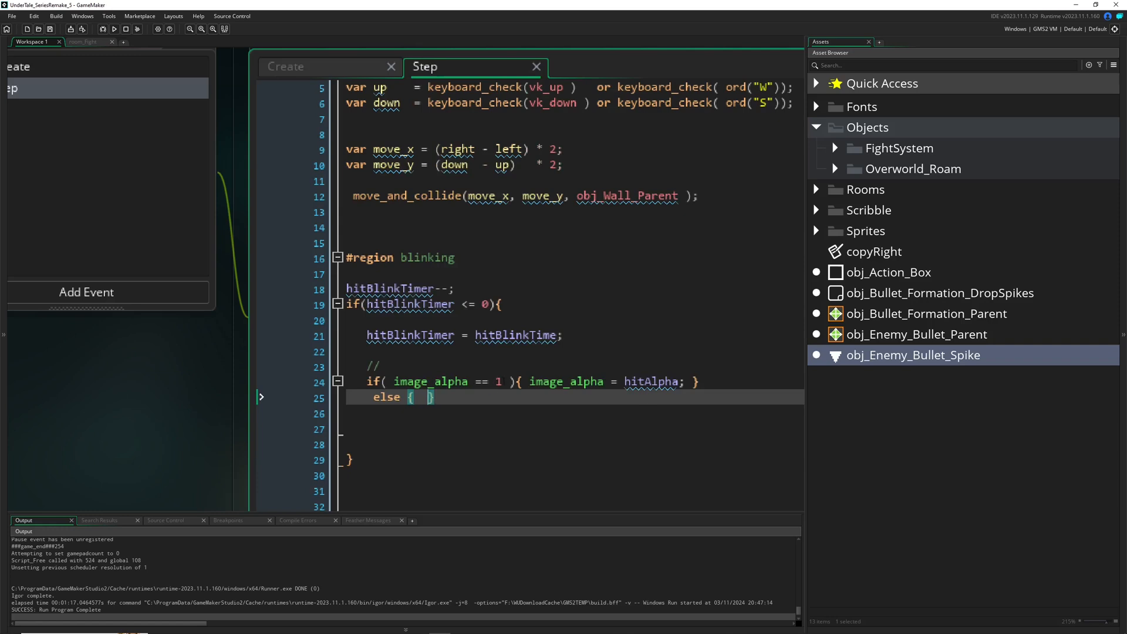
pyautogui.write('image_alpha == 1')
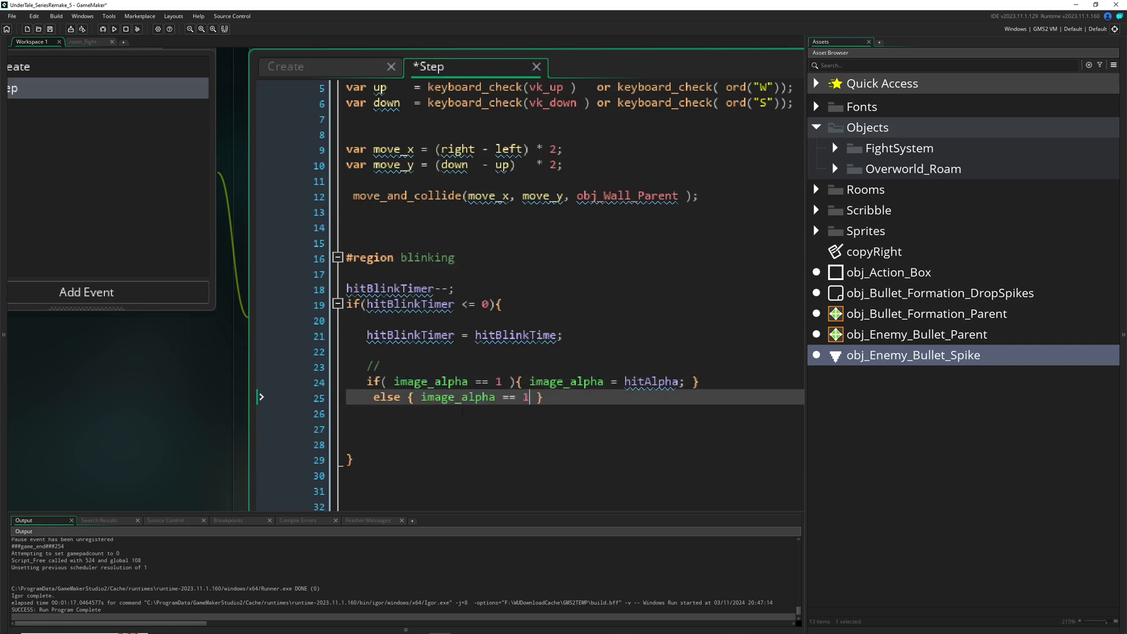
pyautogui.press('Backspace')
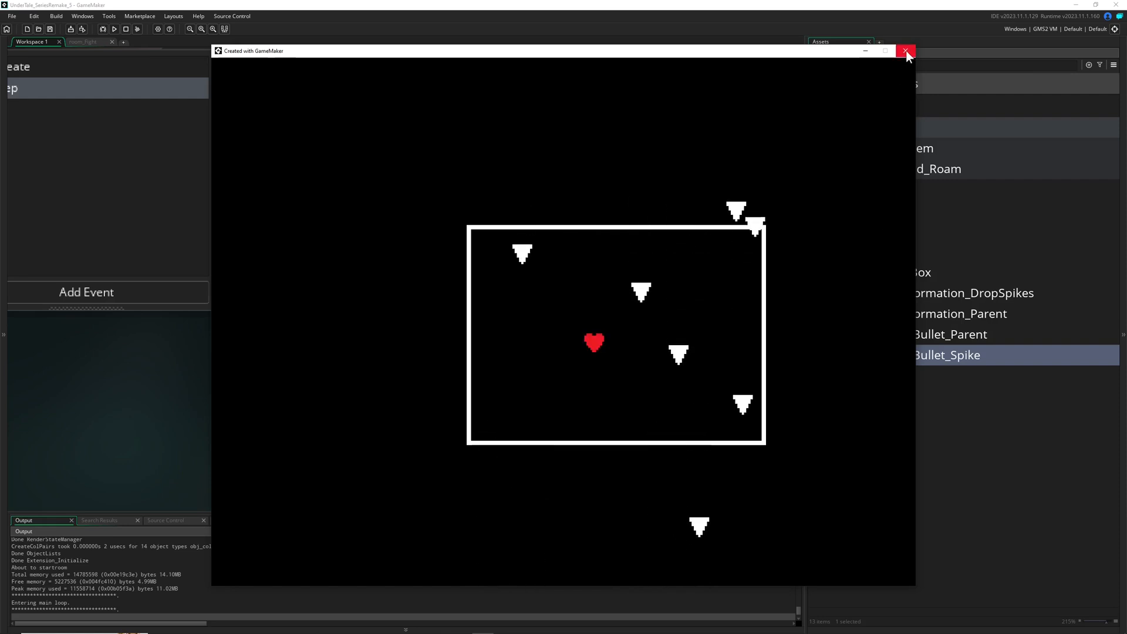
# Step: Close the 'Created with GameMaker' test window showing the heart among spikes
pyautogui.click(905, 52)
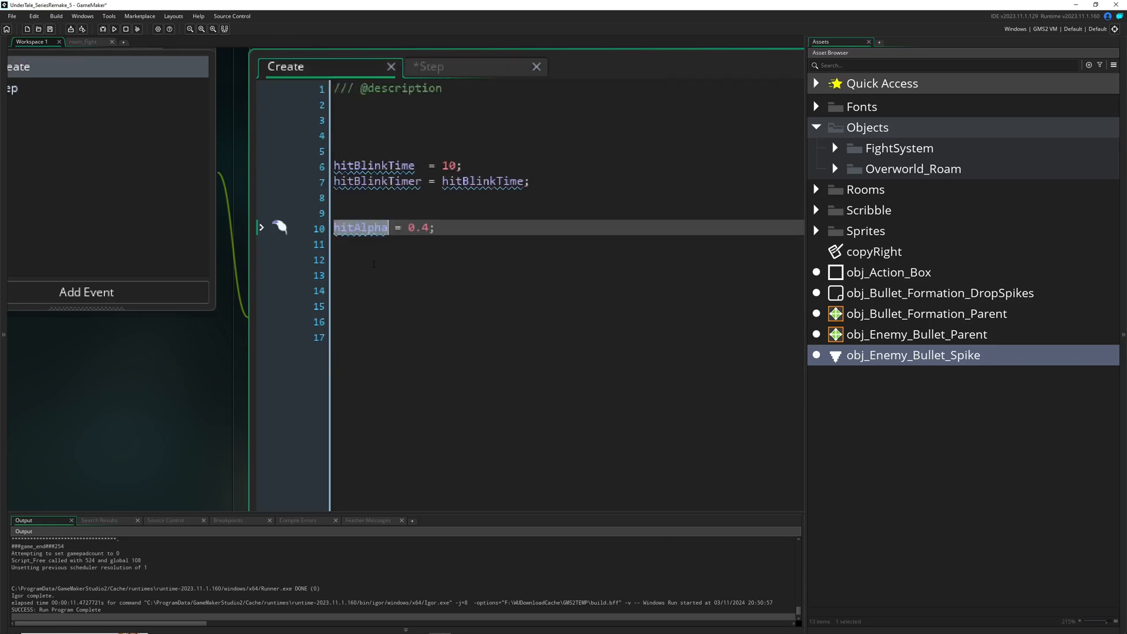
# Step: Set state to "hit" in Create, wrap blinking in if(state == "hit"){ }, and run
pyautogui.write('state == "hit"')
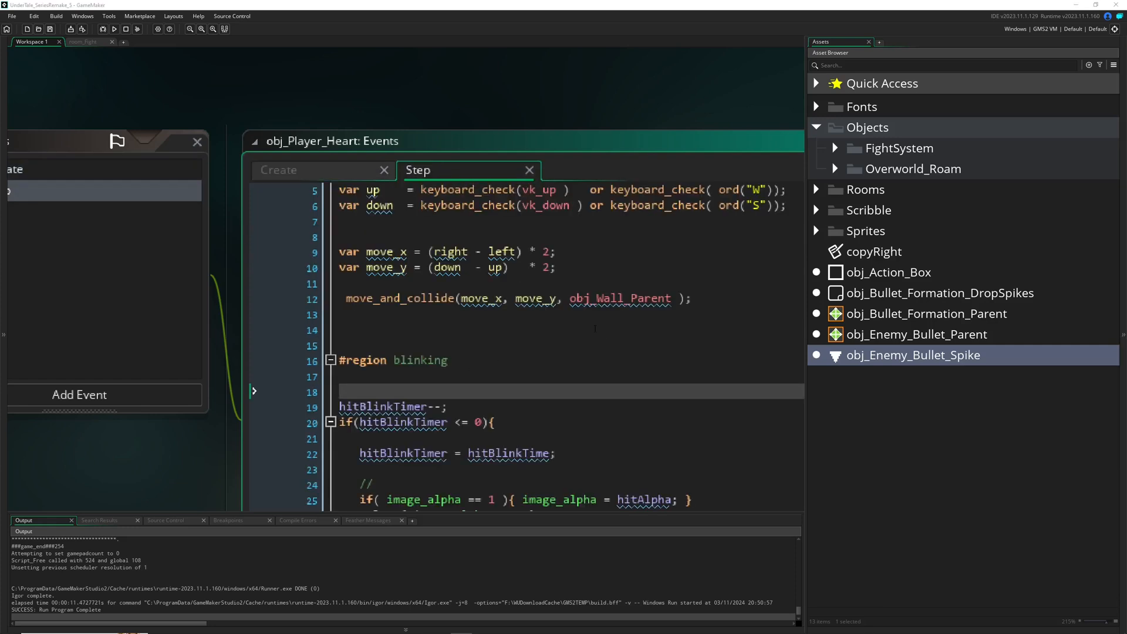
pyautogui.write('if(state == "hit"){')
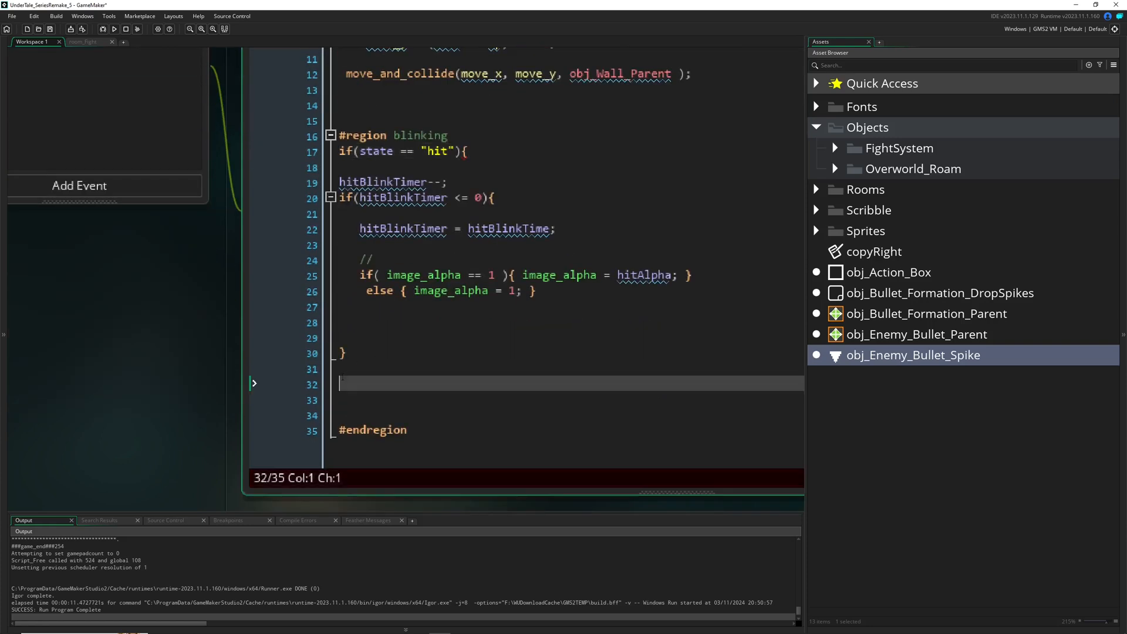
pyautogui.write('}')
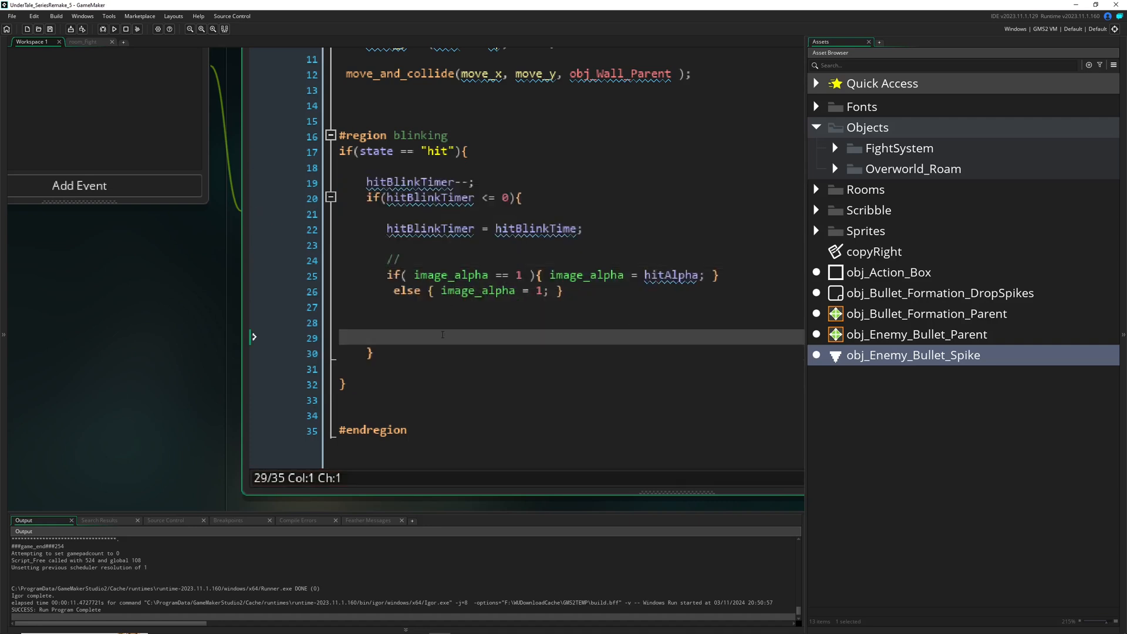
pyautogui.click(113, 28)
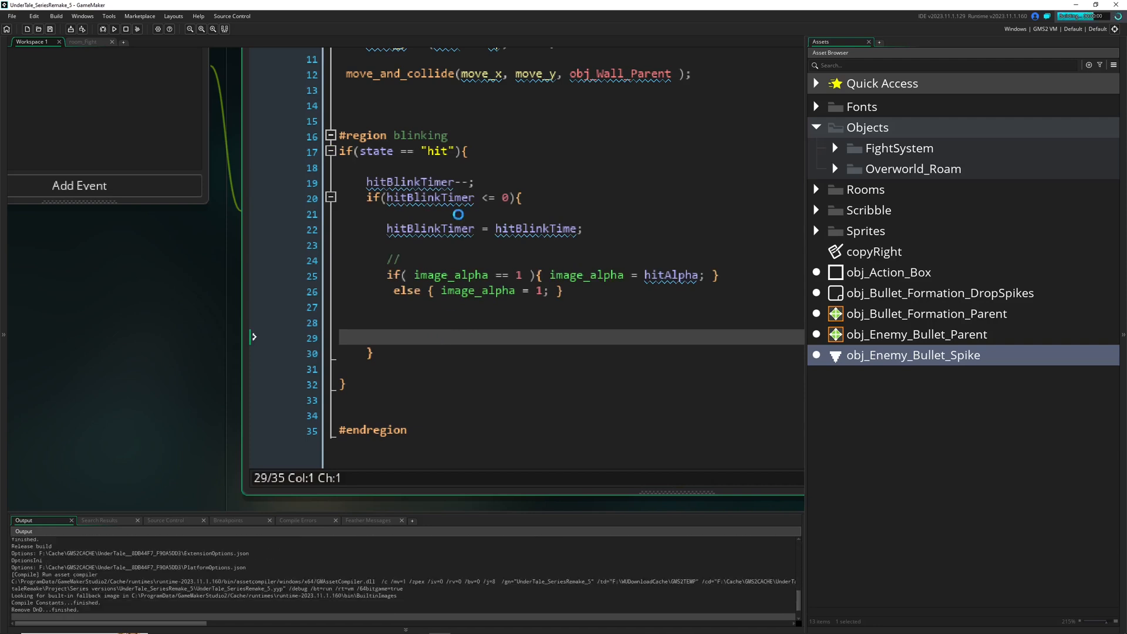
pyautogui.click(113, 29)
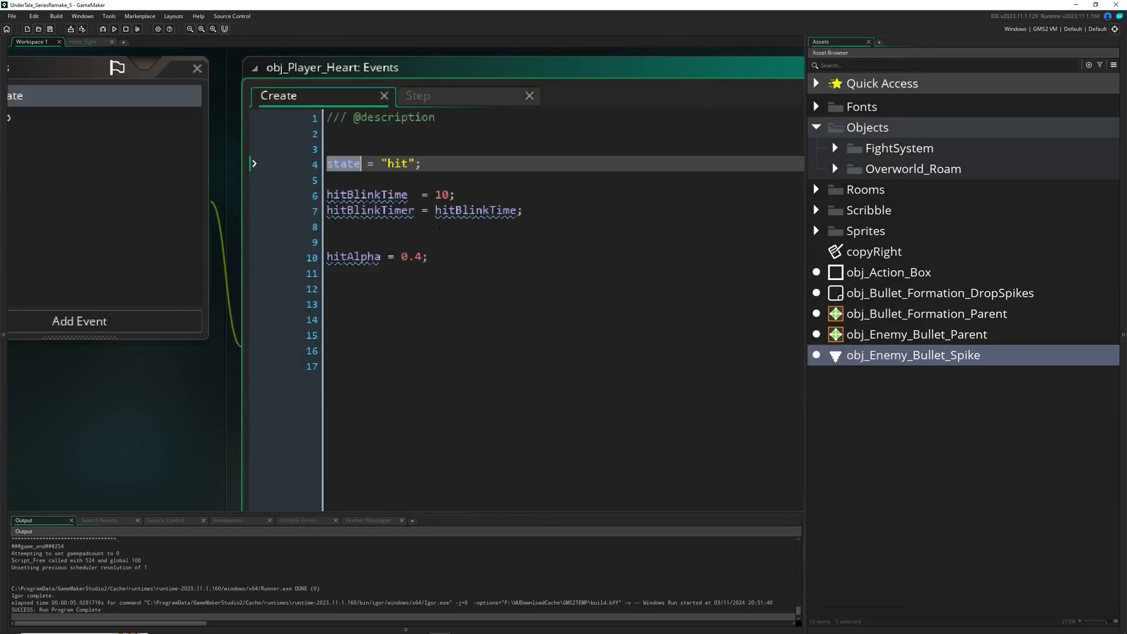
# Step: Change the Create event's state from "hit" to "idle" and run the game again
pyautogui.write('idle')
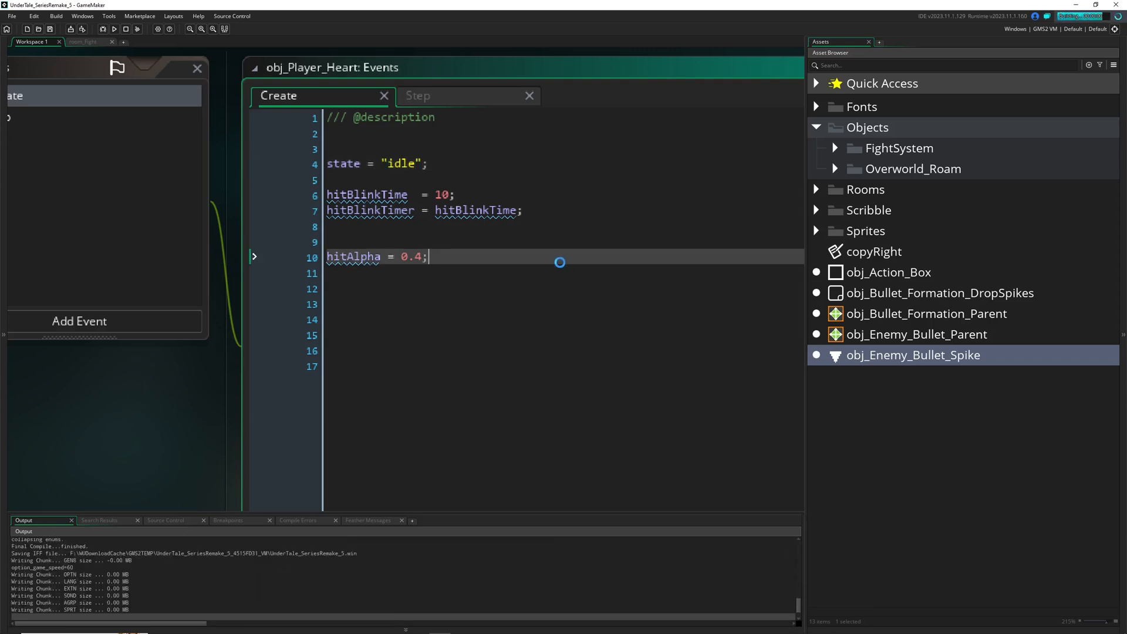
pyautogui.click(113, 28)
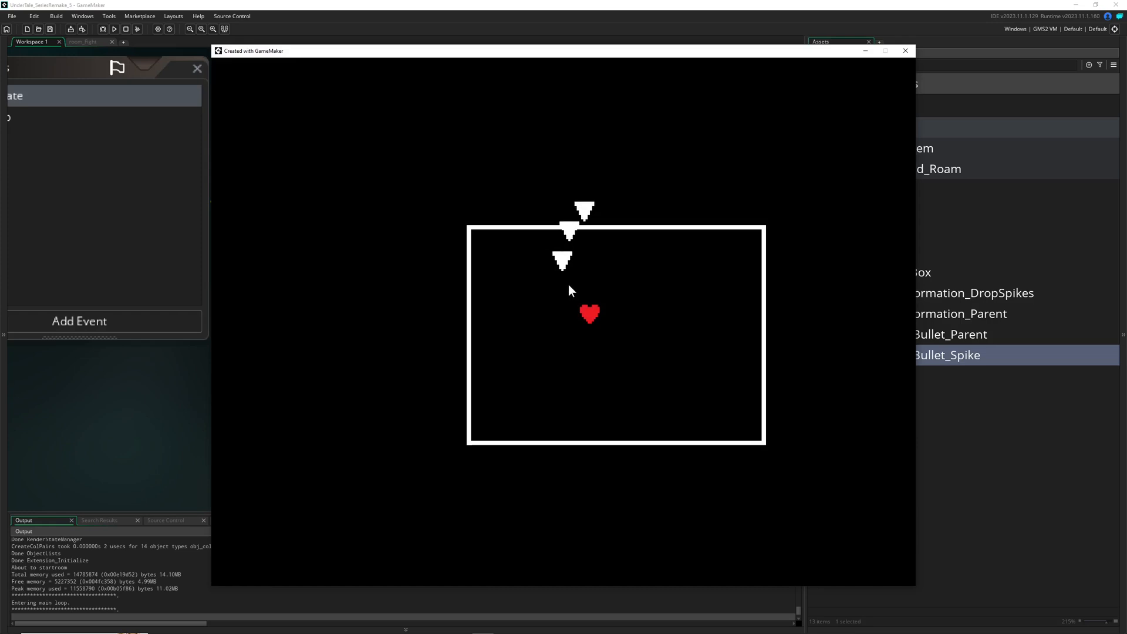